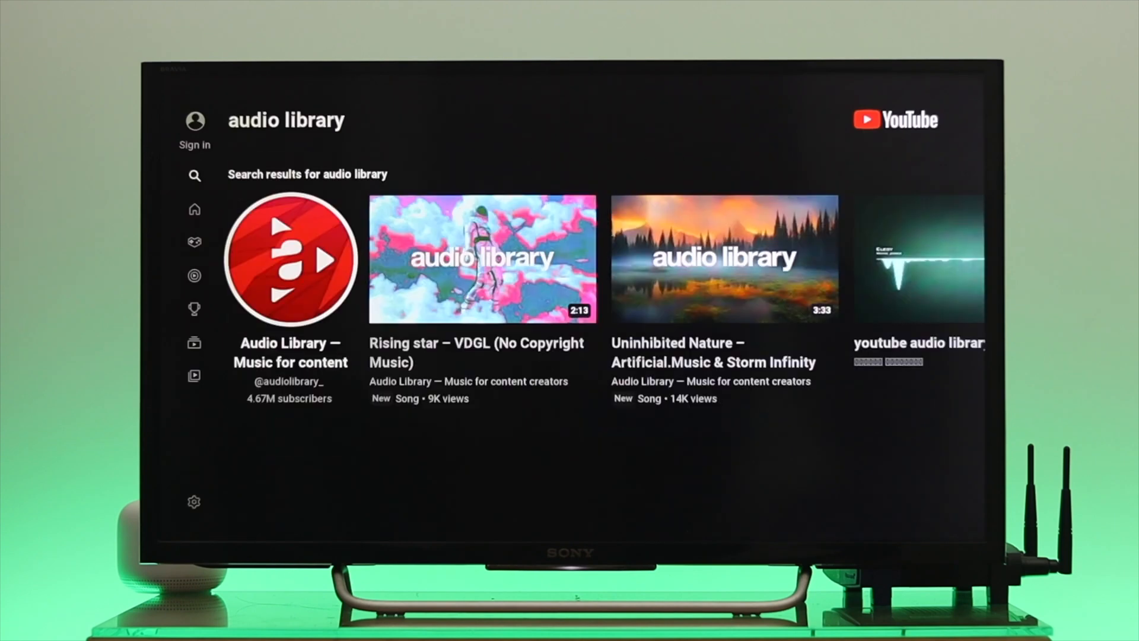
# Exit YouTube's audio library search results to the Bravia home menu.
pyautogui.click(481, 258)
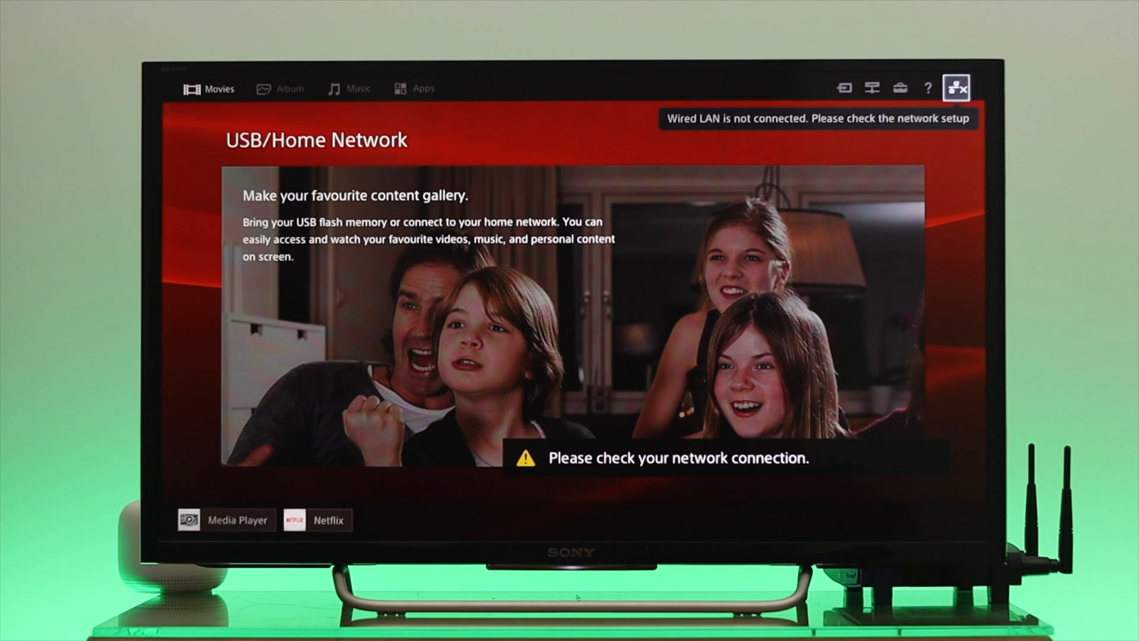
pyautogui.moveTo(928, 88)
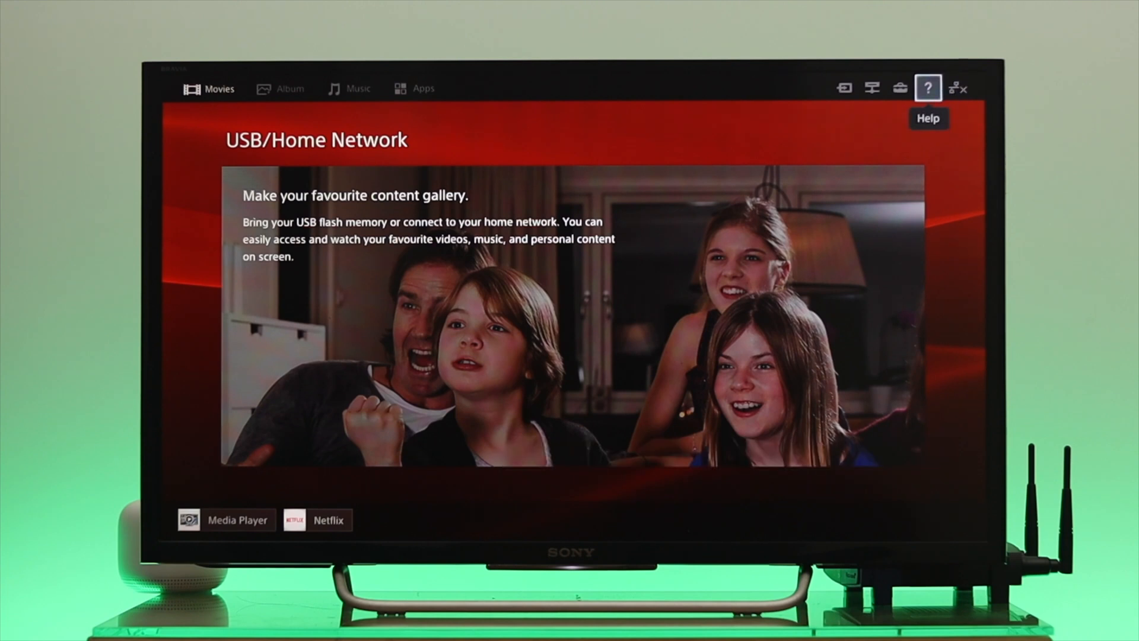
pyautogui.moveTo(901, 88)
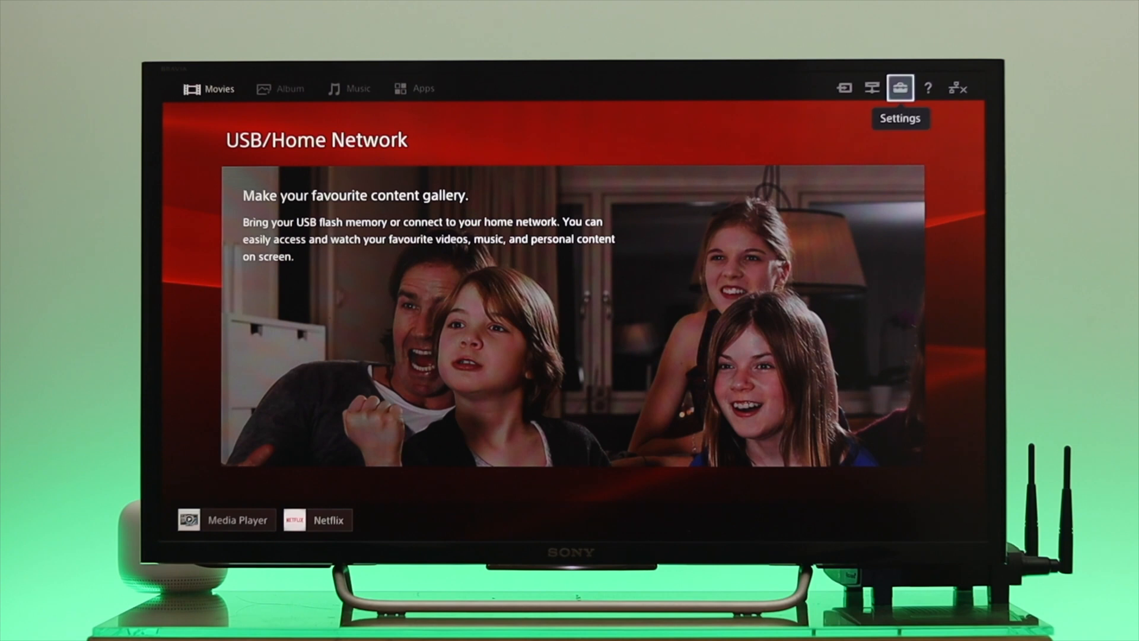
# Open Settings and navigate to Network, then Network Set-up.
pyautogui.click(900, 87)
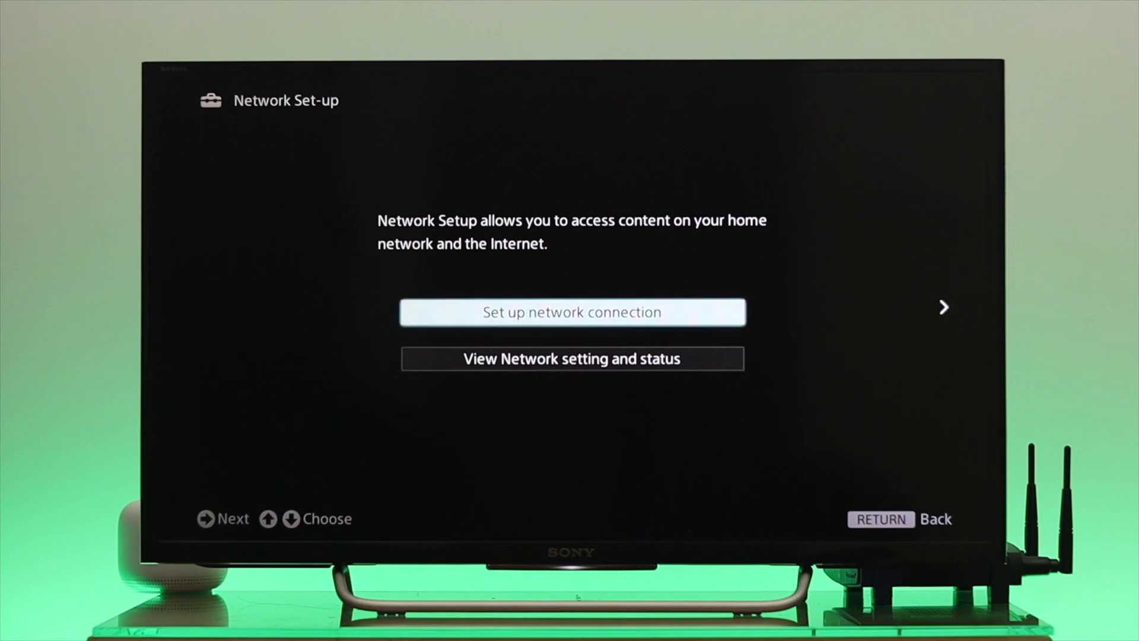
# Run the Easy wired LAN setup wizard up to the Save & Connect screen.
pyautogui.click(571, 311)
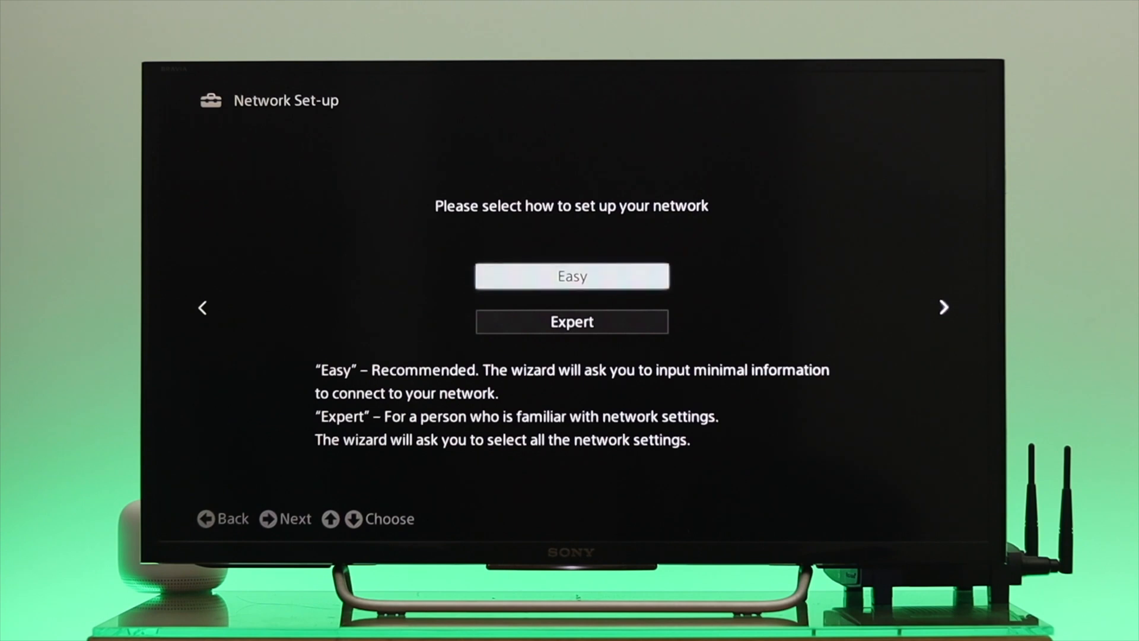
pyautogui.press('Down')
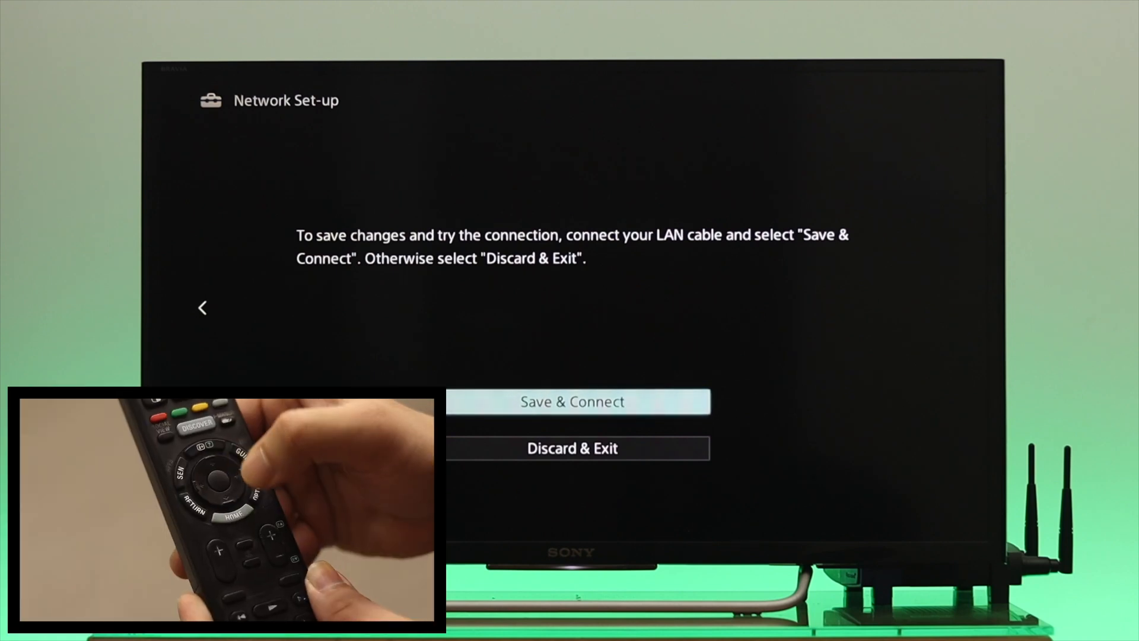
# Save and connect via LAN, confirm cable, local and internet checks OK.
pyautogui.click(576, 401)
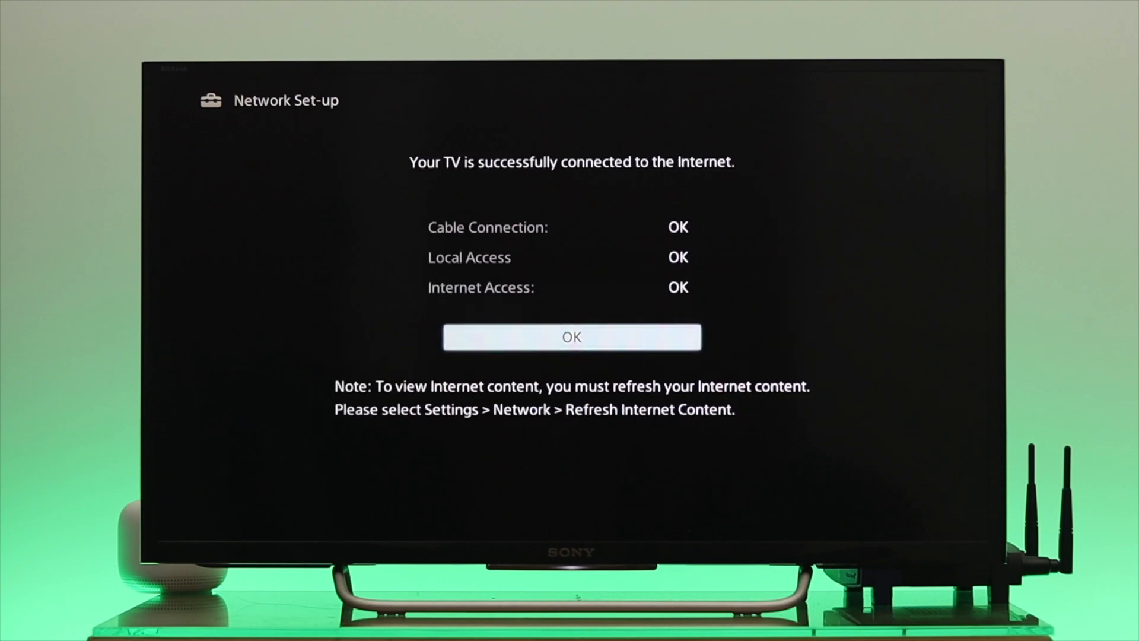
pyautogui.click(571, 337)
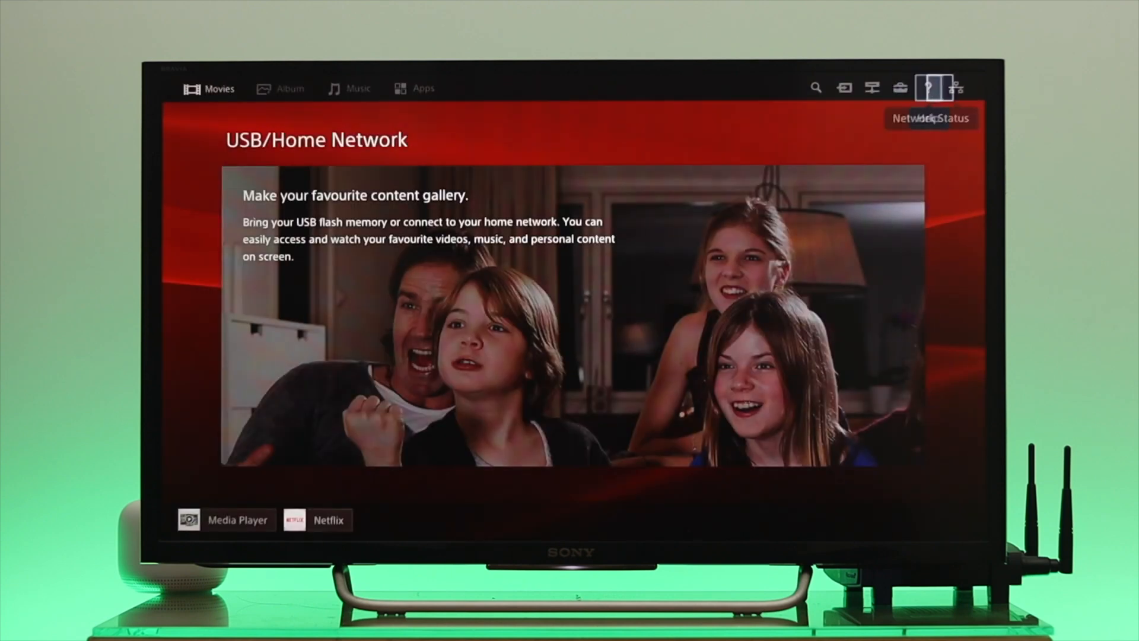